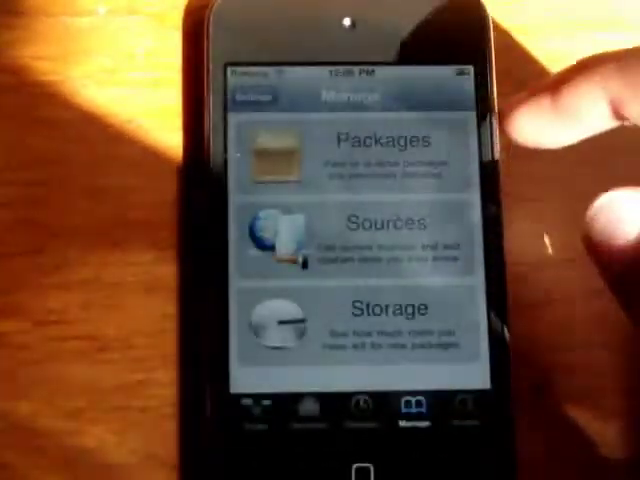
Search Cydia packages for 'infini' and browse the matching Infinidock results
{"action": "left_click", "coordinate": [370, 228]}
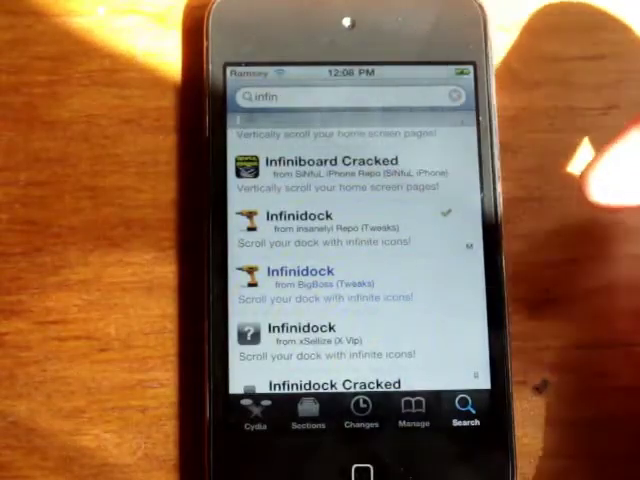
{"action": "scroll", "scroll_direction": "down", "scroll_amount": 3}
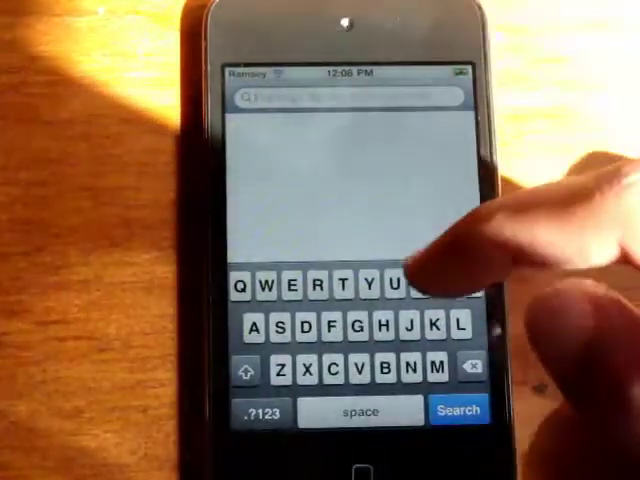
Run a fresh search for 'E' and pick one of the E-named results
{"action": "type", "text": "E"}
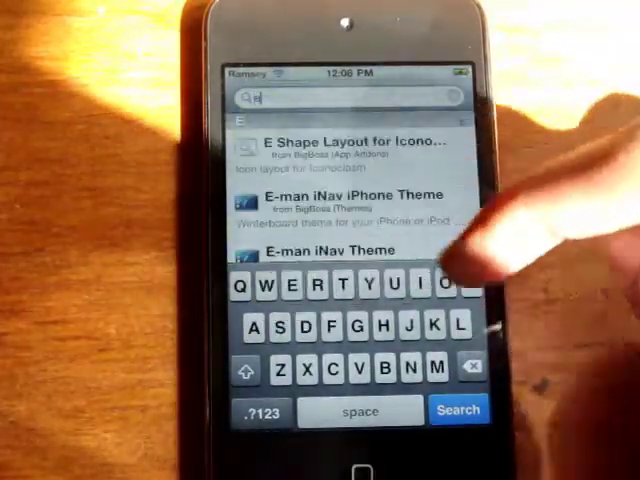
{"action": "left_click", "coordinate": [272, 288]}
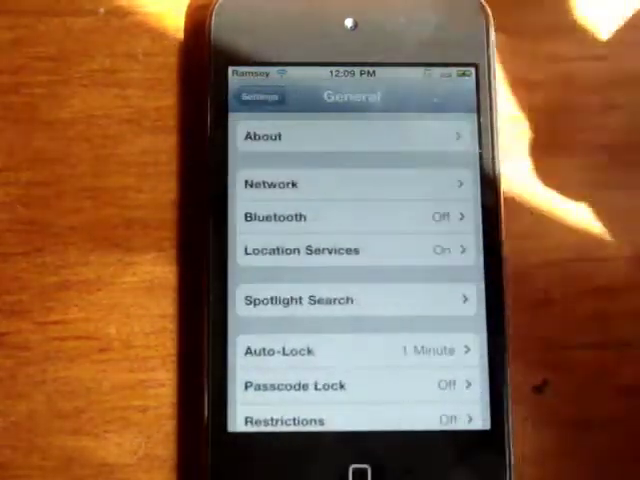
In Infinidock settings, choose five icons per page and switch Paging on
{"action": "left_click", "coordinate": [258, 96]}
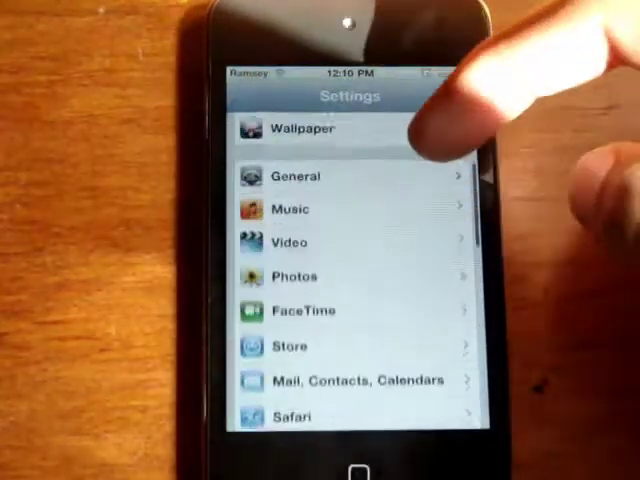
{"action": "scroll", "scroll_direction": "down", "scroll_amount": 3}
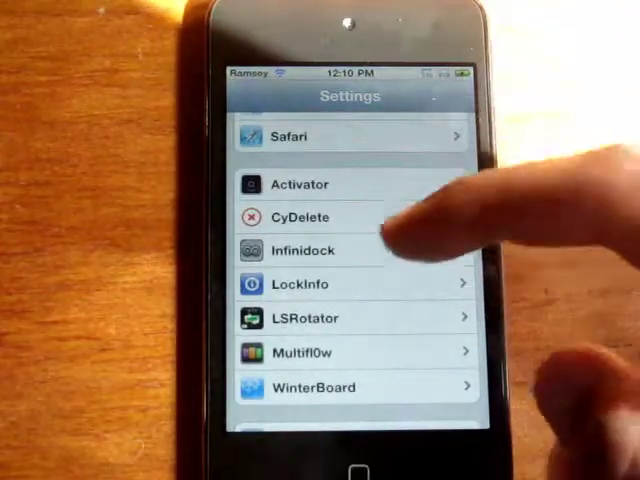
{"action": "left_click", "coordinate": [300, 250]}
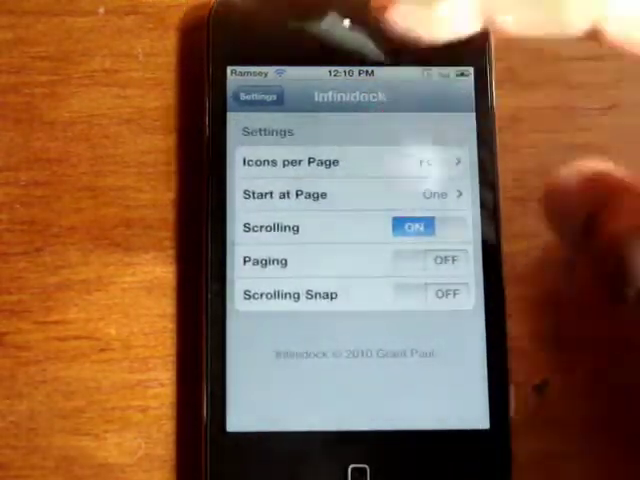
{"action": "left_click", "coordinate": [310, 160]}
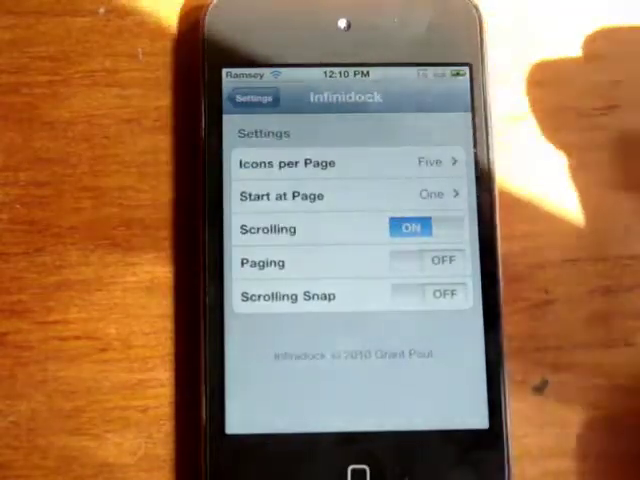
{"action": "left_click", "coordinate": [428, 262]}
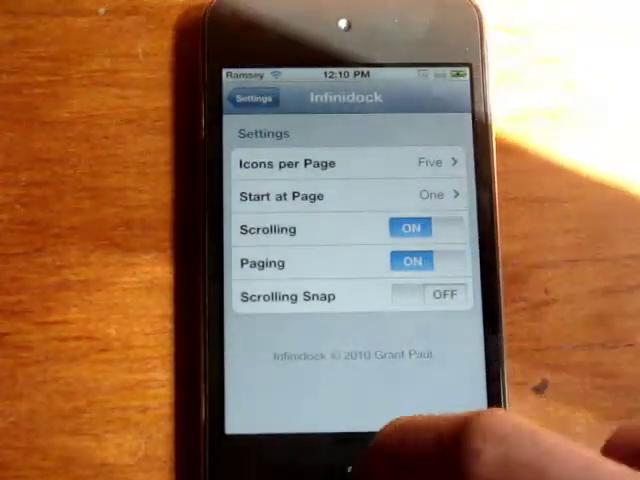